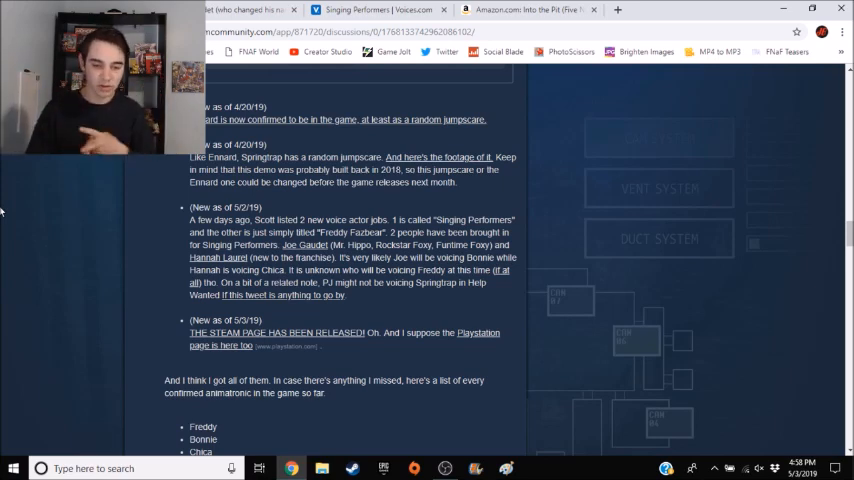
mouse_move(454, 72)
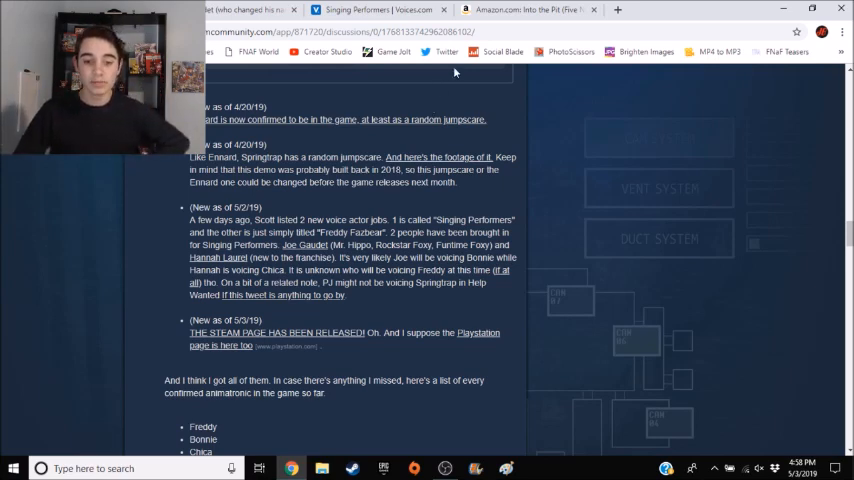
Bring up link options for the 'If this tweet is anything to go by' link in the 5/2/19 update
click(530, 10)
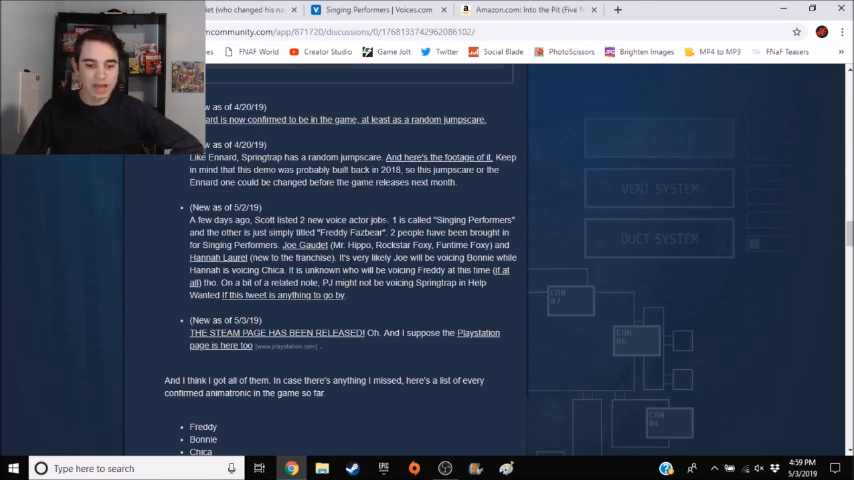
mouse_move(589, 230)
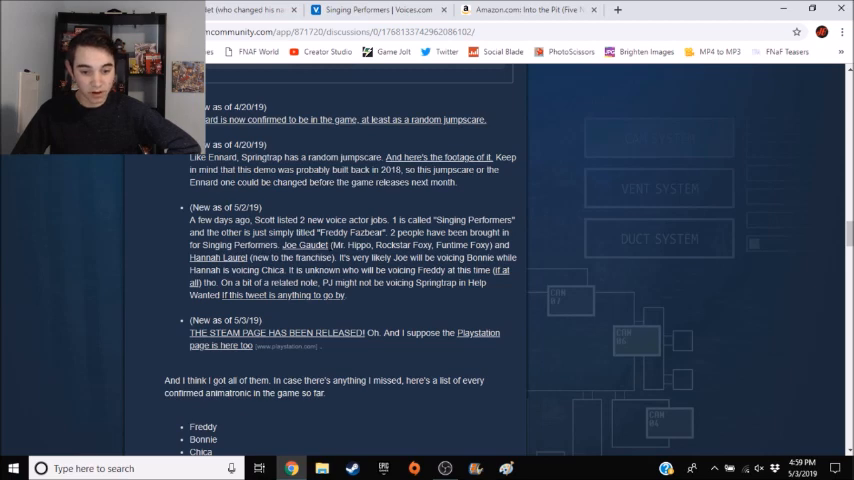
mouse_move(198, 268)
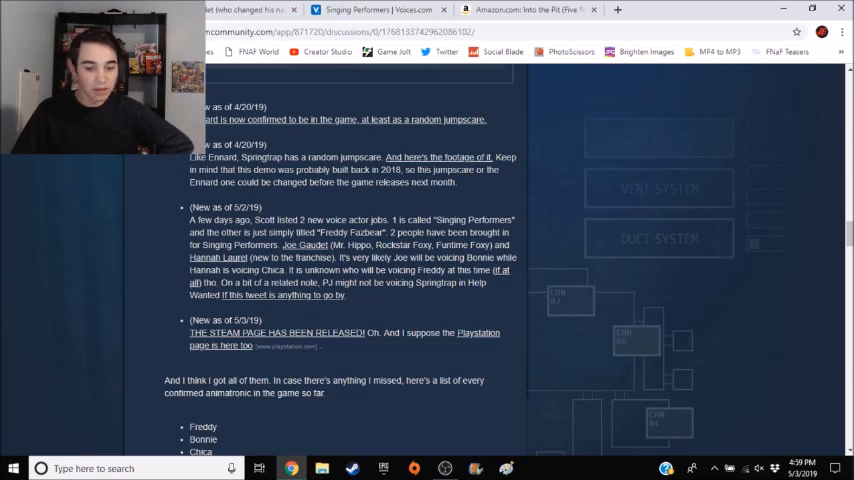
mouse_move(387, 296)
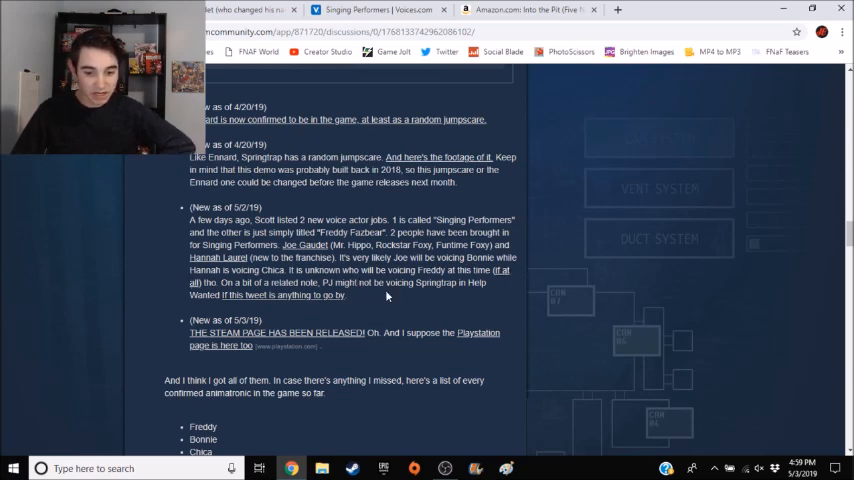
mouse_move(234, 320)
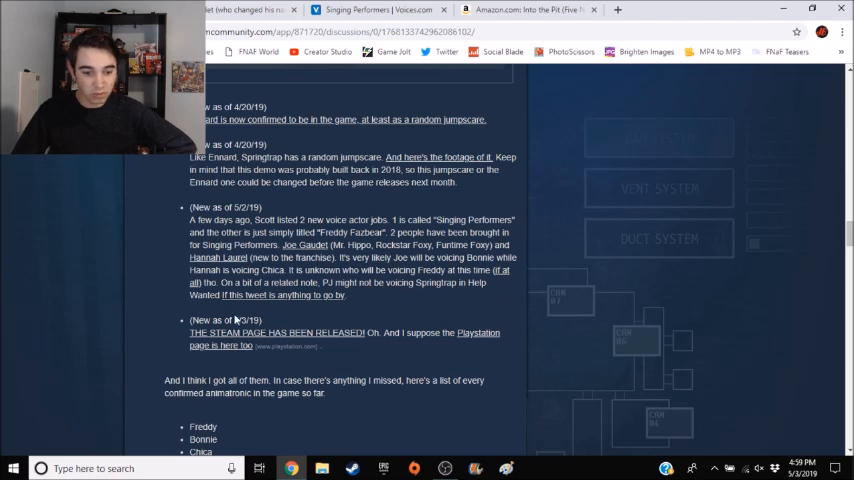
right_click(290, 294)
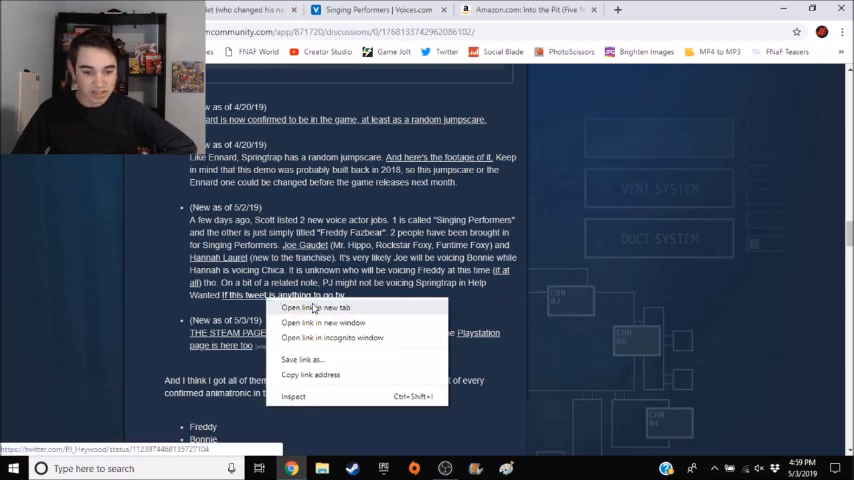
Open PJ Heywood's reply tweet about voicing William Afton in a new tab
click(316, 307)
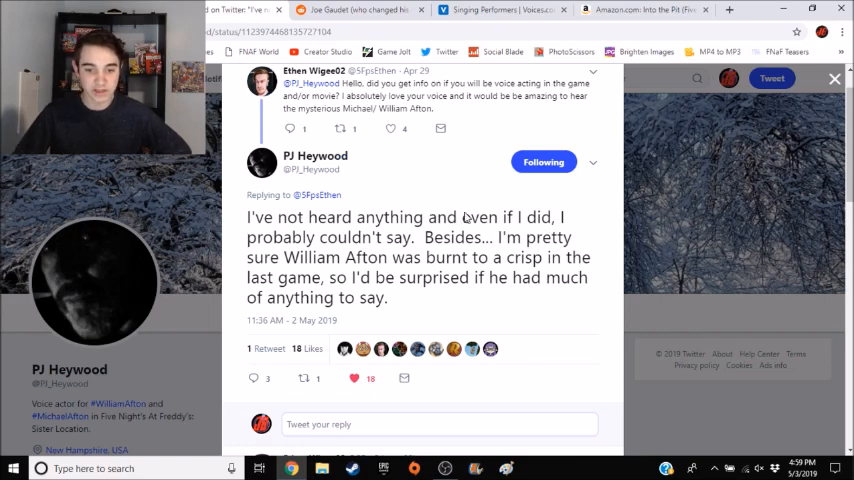
mouse_move(671, 222)
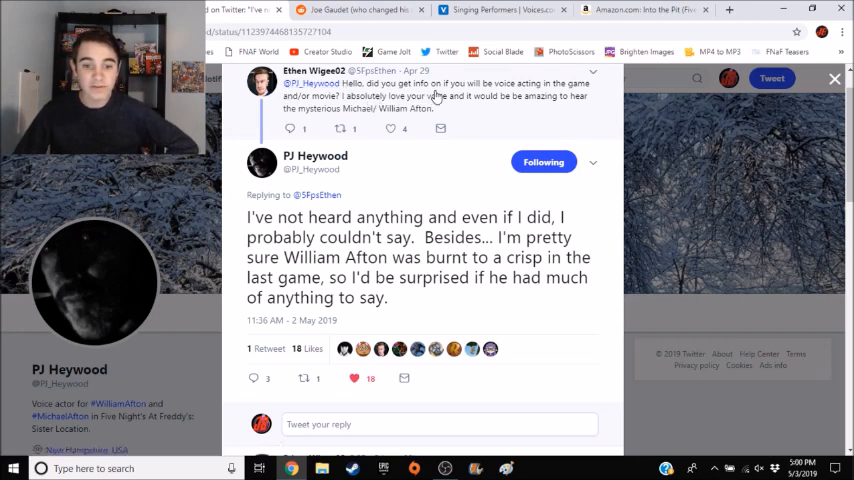
mouse_move(545, 96)
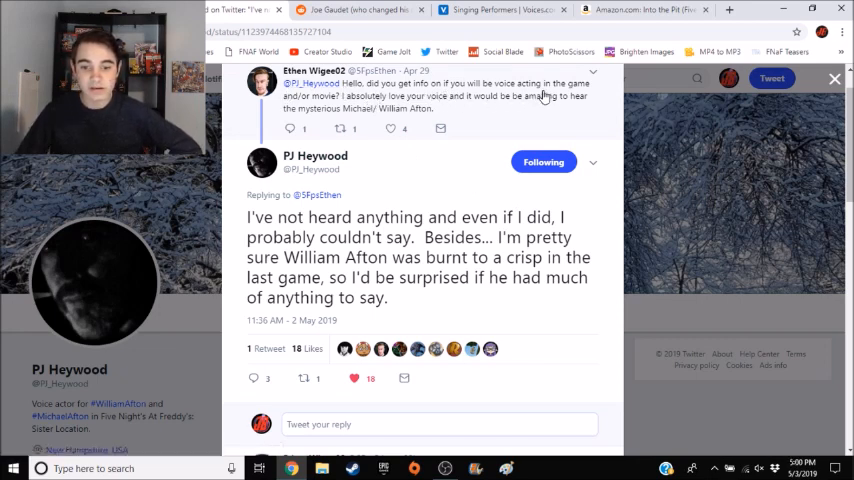
mouse_move(355, 105)
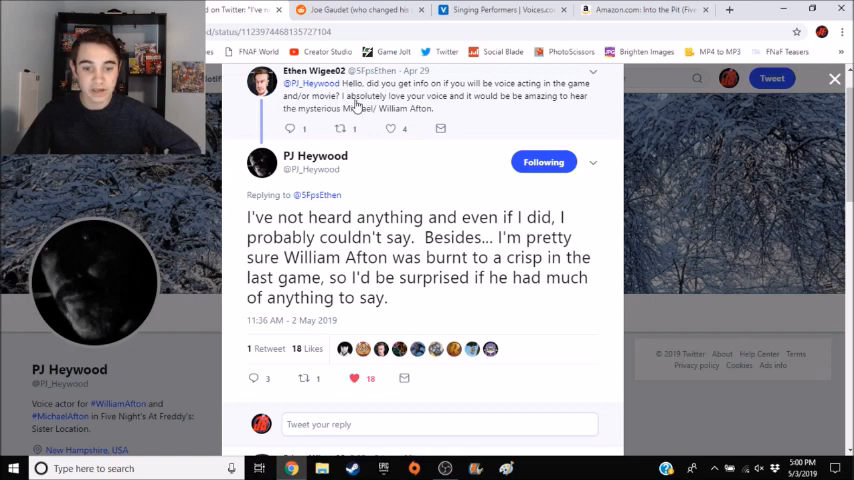
mouse_move(573, 100)
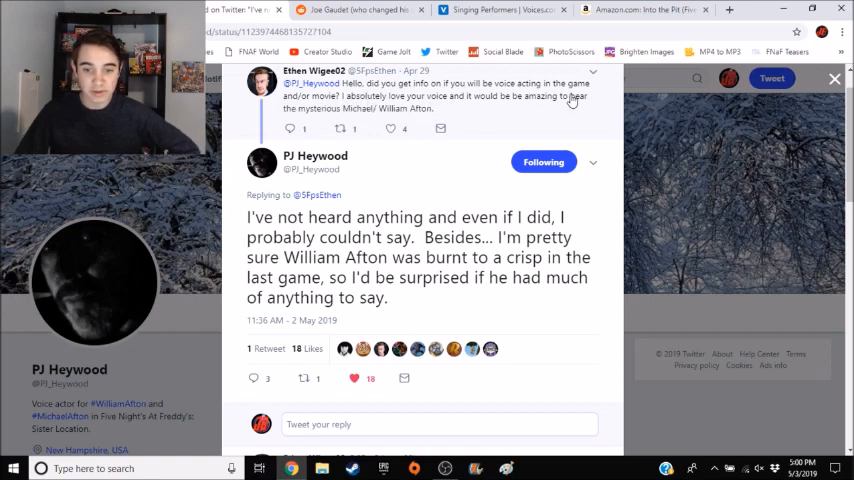
mouse_move(480, 113)
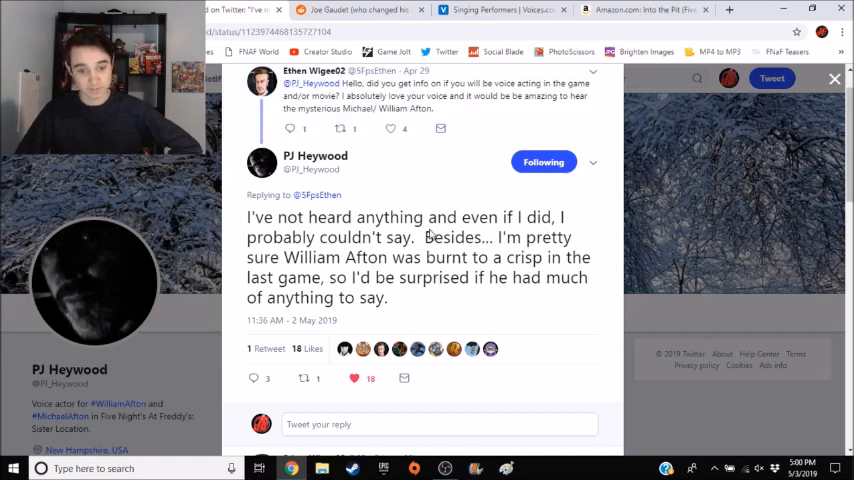
mouse_move(371, 247)
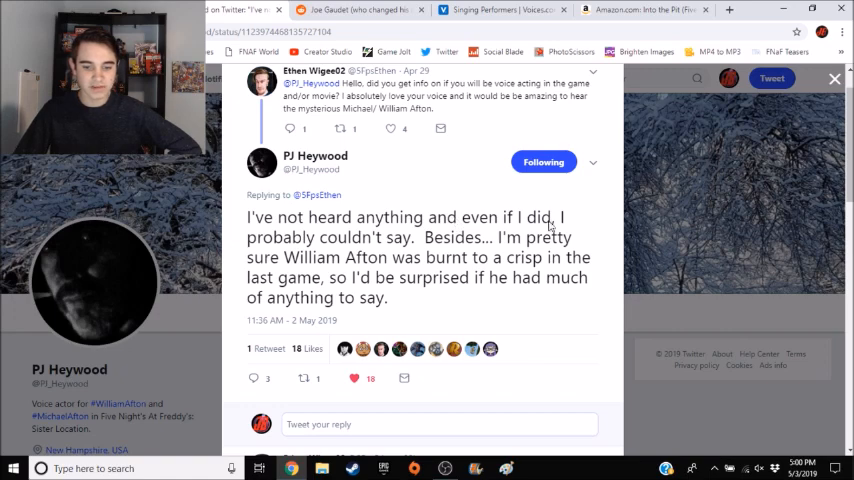
mouse_move(417, 242)
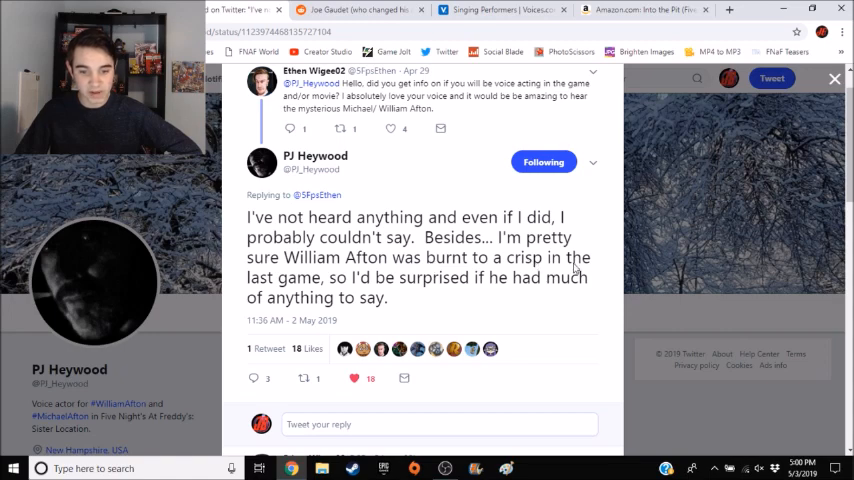
mouse_move(476, 289)
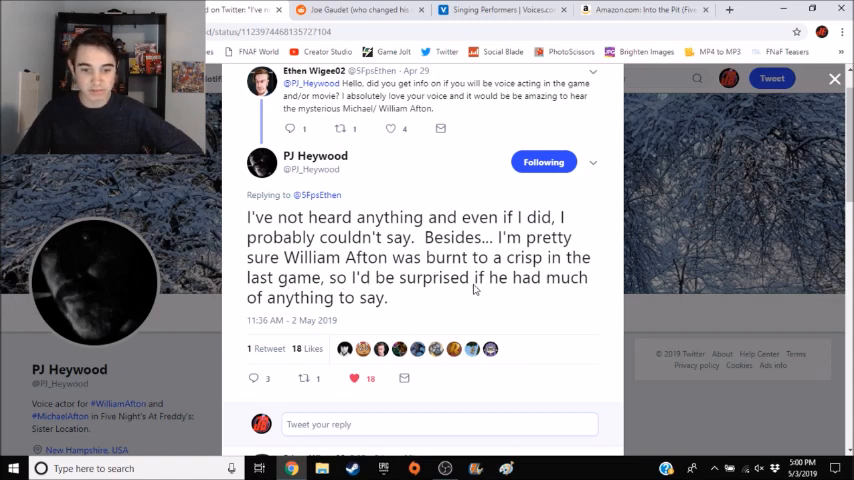
mouse_move(355, 305)
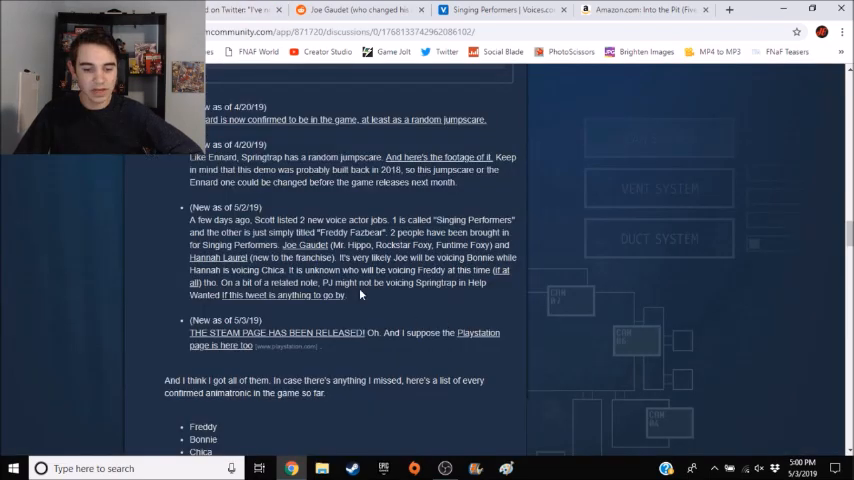
mouse_move(305, 250)
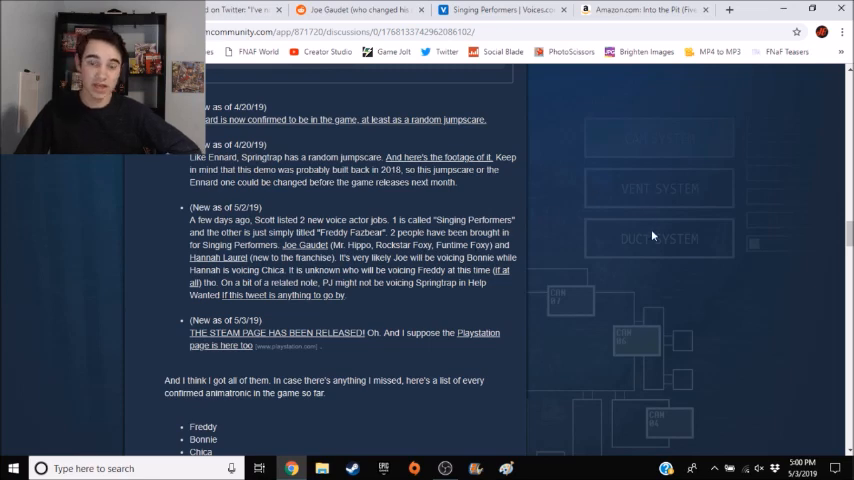
mouse_move(515, 240)
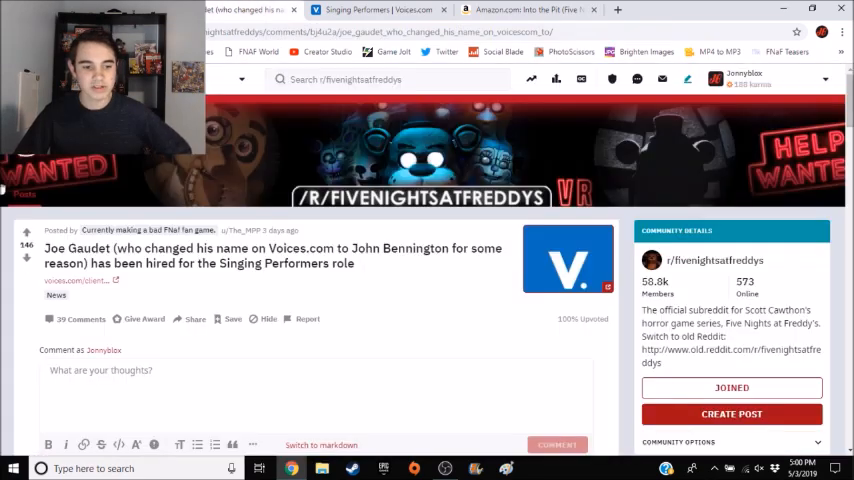
Scroll through Scott Cawthon's Voices.com client page and its reviews
scroll(down, 3)
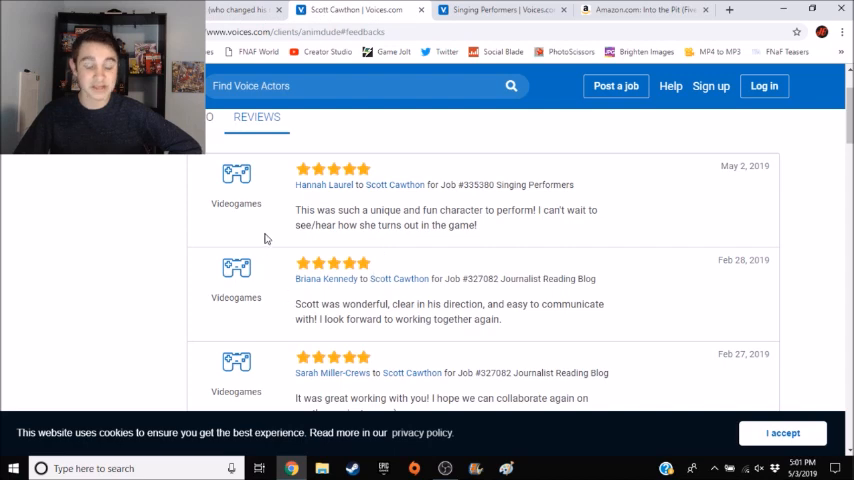
Close the Voices.com client page tab to return to the Reddit thread
click(240, 9)
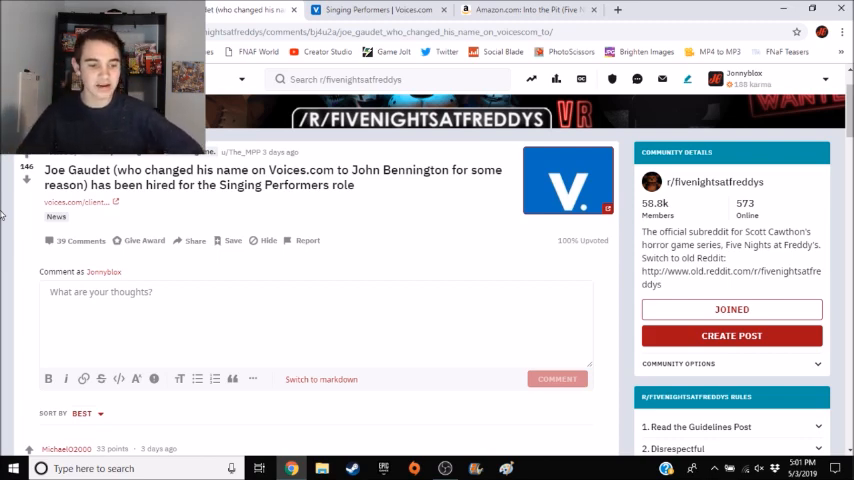
scroll(down, 3)
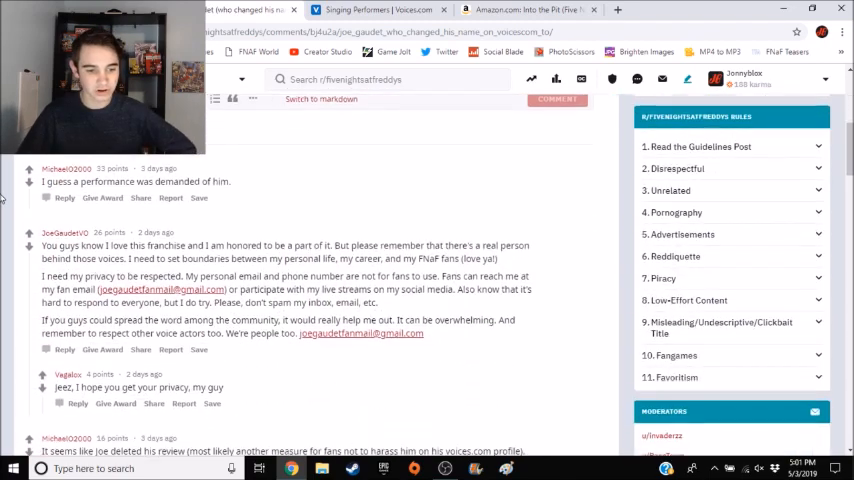
scroll(down, 3)
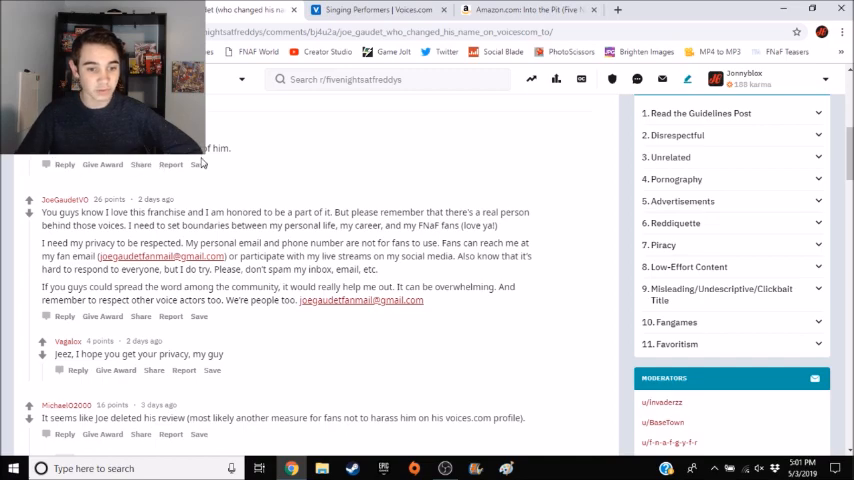
scroll(down, 3)
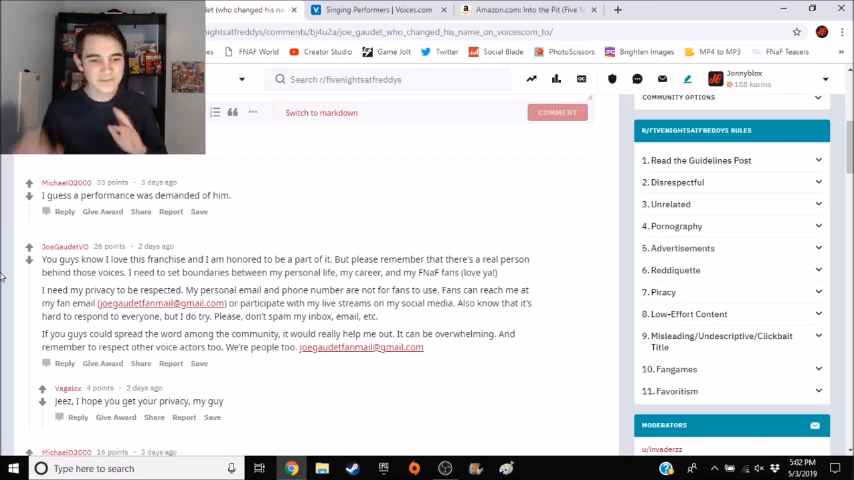
scroll(up, 3)
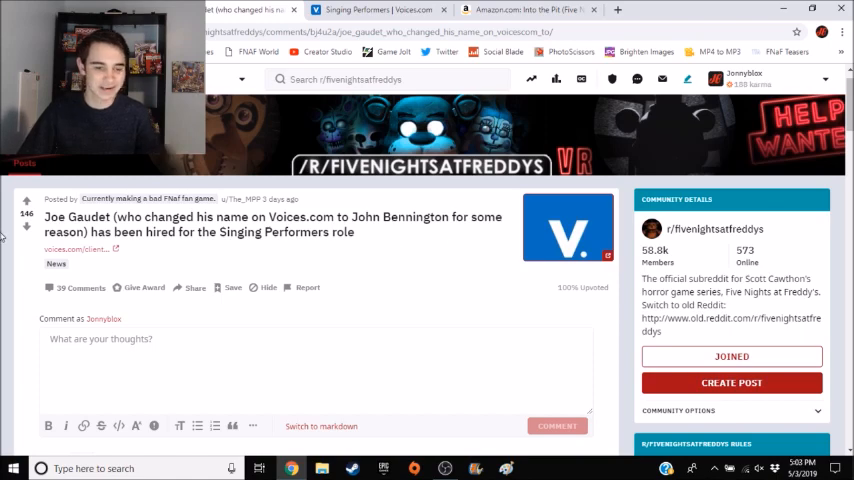
scroll(down, 3)
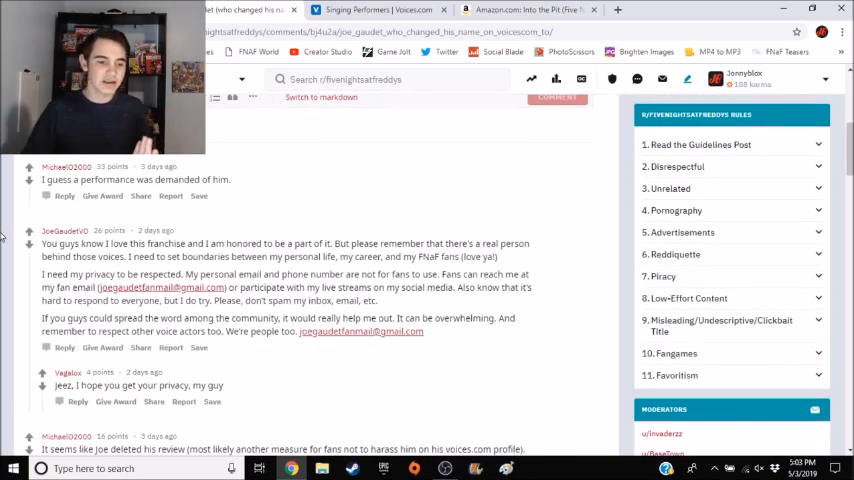
scroll(up, 3)
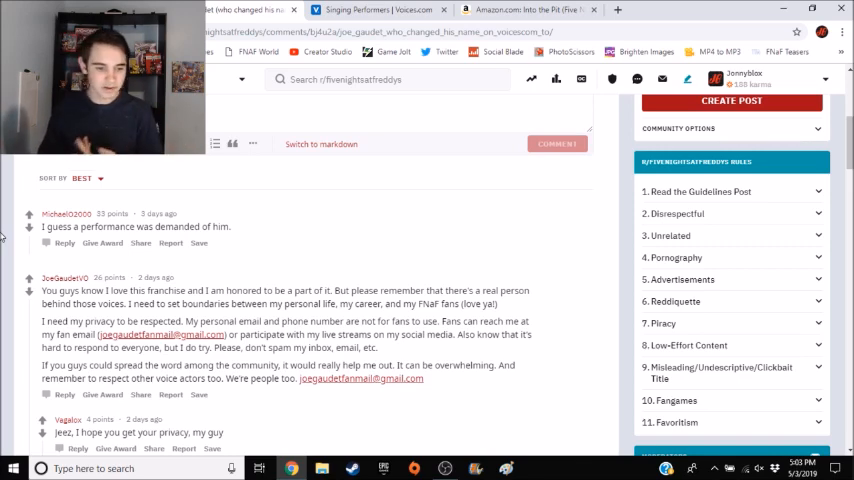
scroll(up, 3)
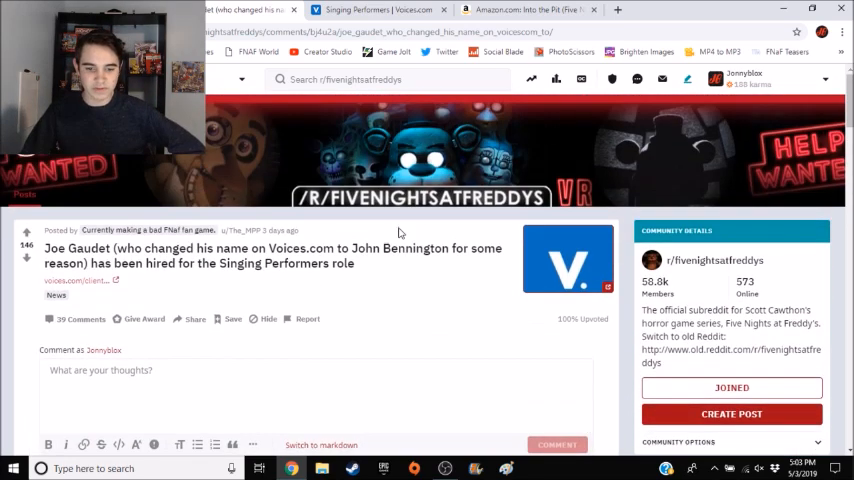
scroll(down, 3)
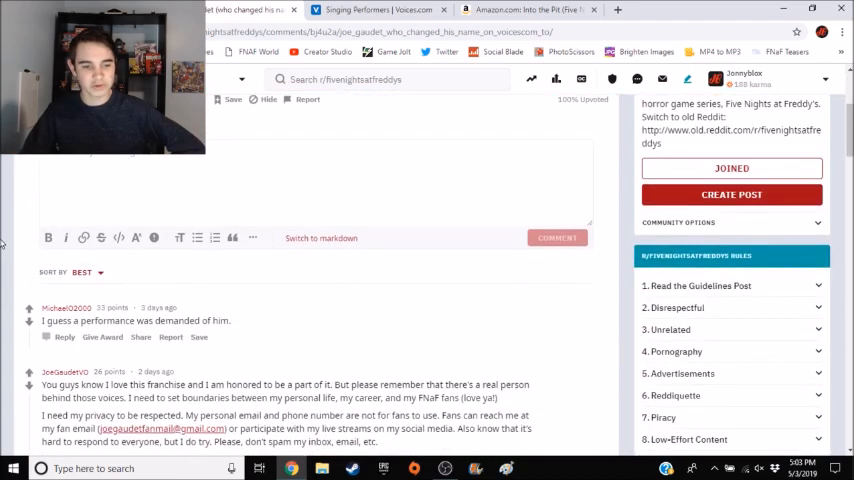
scroll(down, 3)
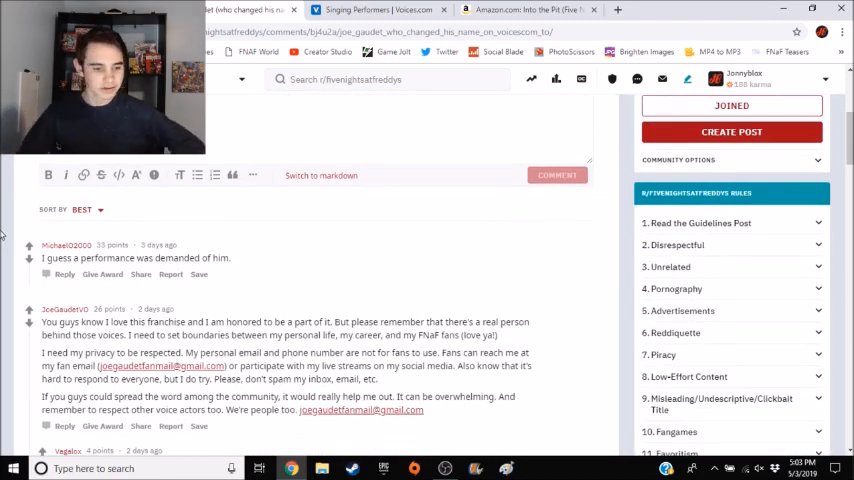
scroll(up, 3)
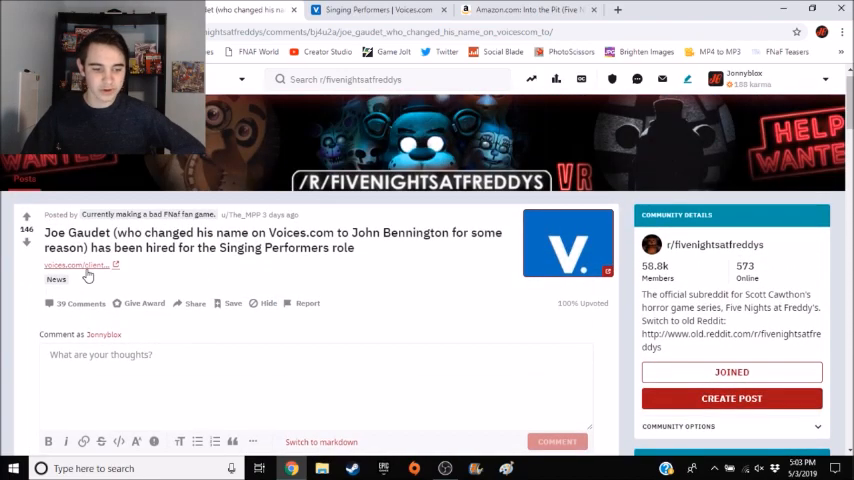
scroll(down, 3)
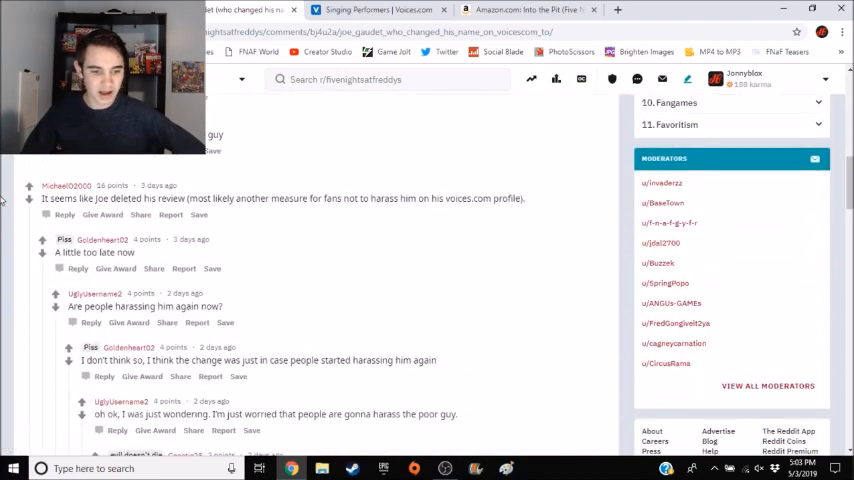
scroll(down, 3)
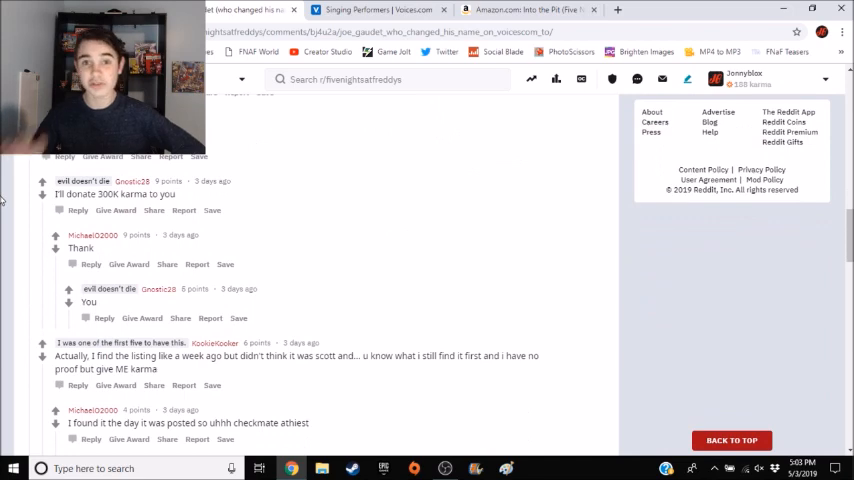
scroll(down, 3)
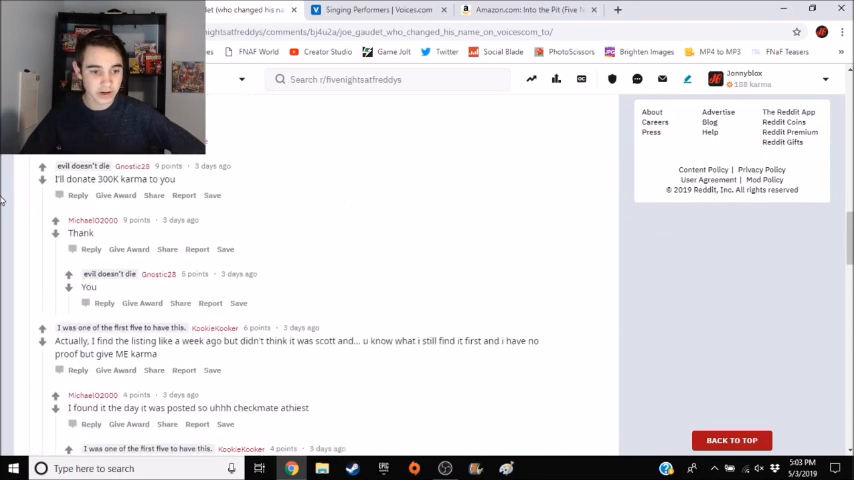
scroll(up, 3)
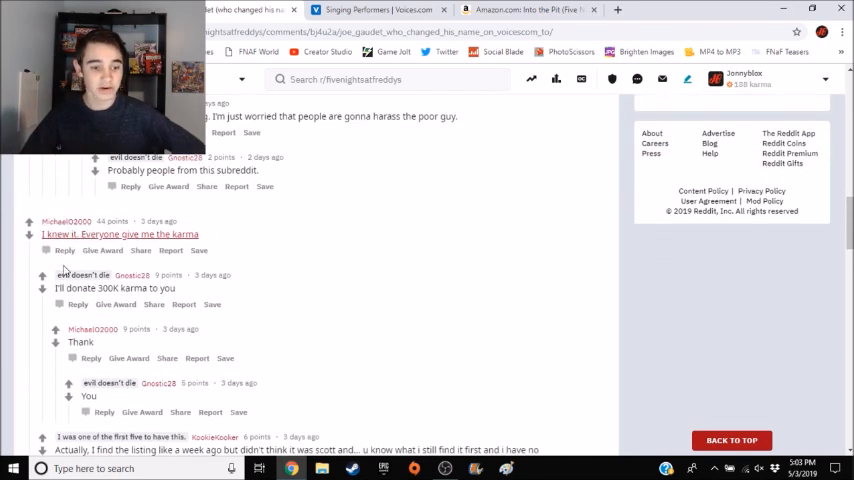
mouse_move(100, 244)
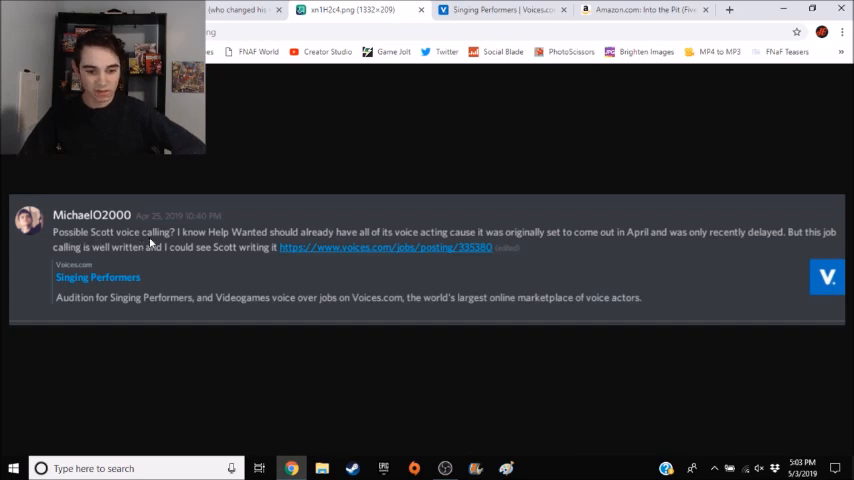
mouse_move(308, 243)
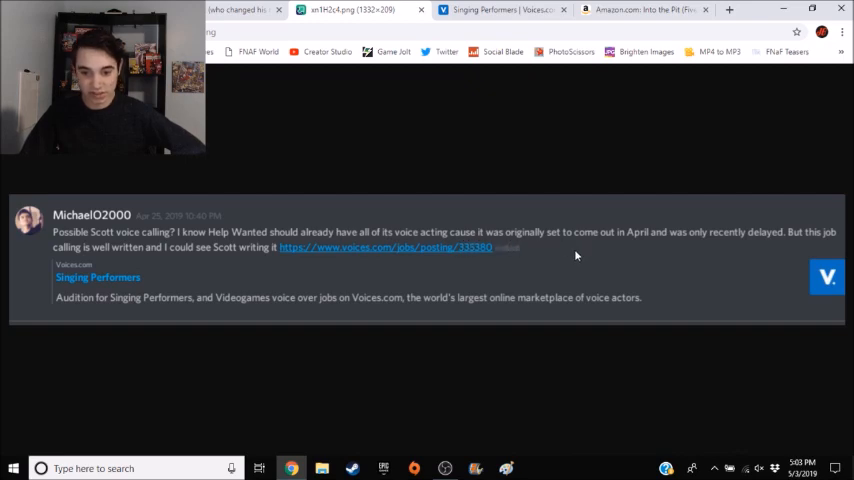
mouse_move(623, 248)
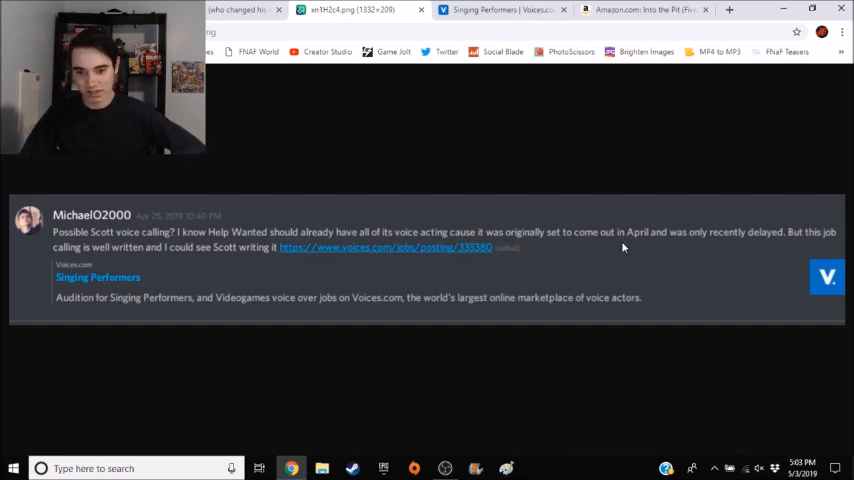
mouse_move(778, 245)
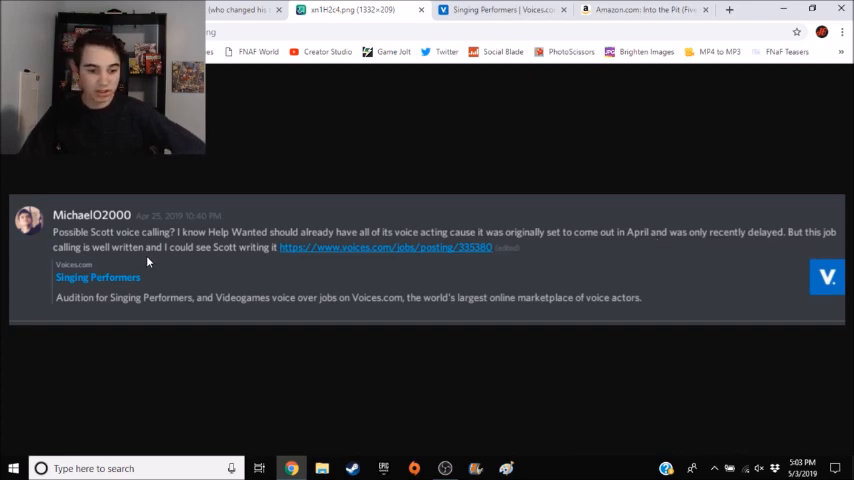
mouse_move(265, 258)
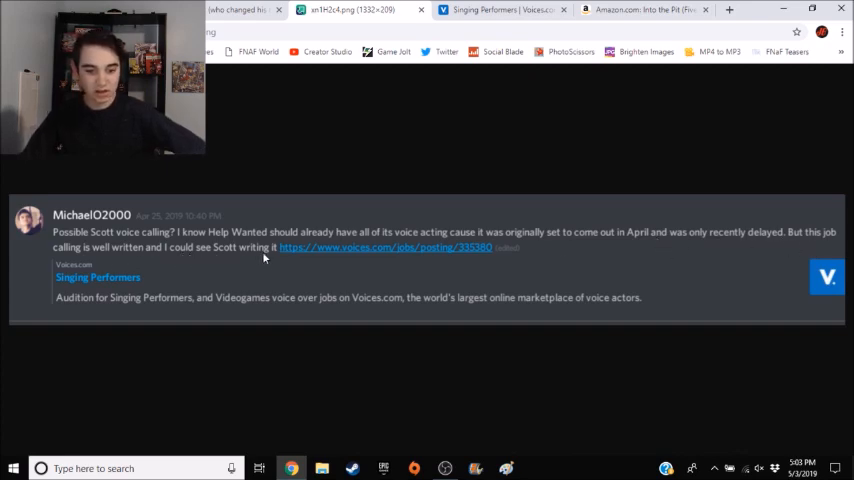
mouse_move(391, 261)
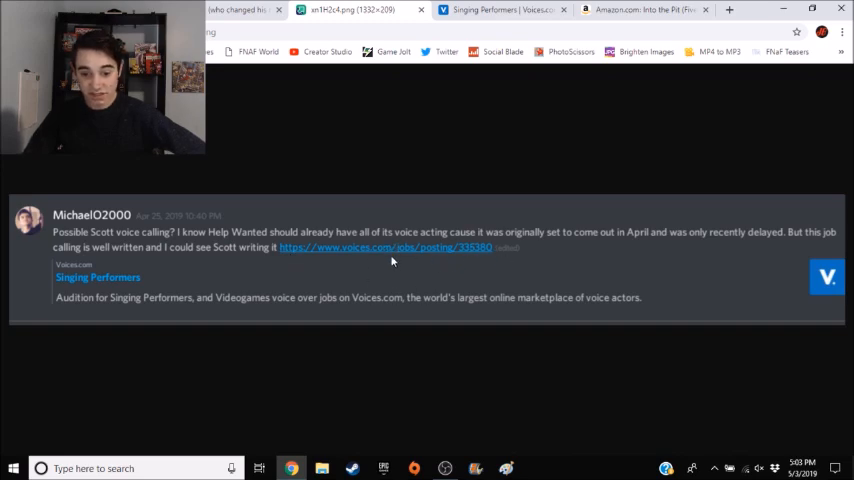
mouse_move(538, 243)
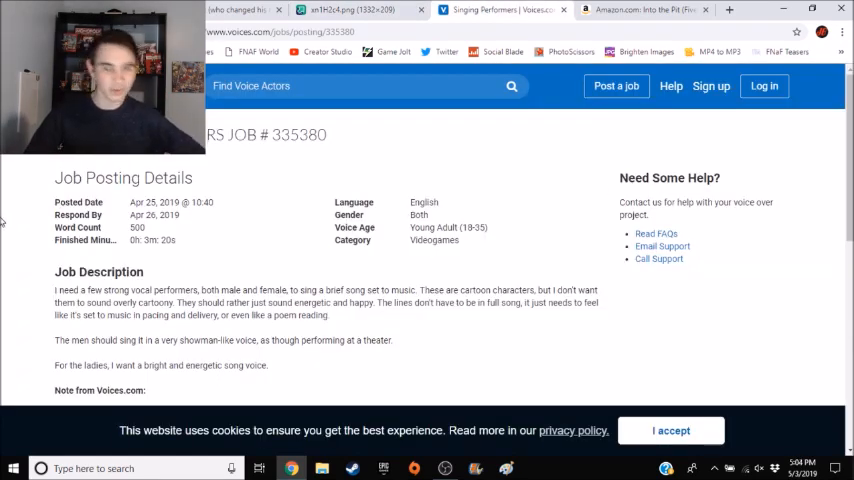
Read the Voices.com Singing Performers job posting, then return to the Joe Gaudet Reddit thread
scroll(down, 3)
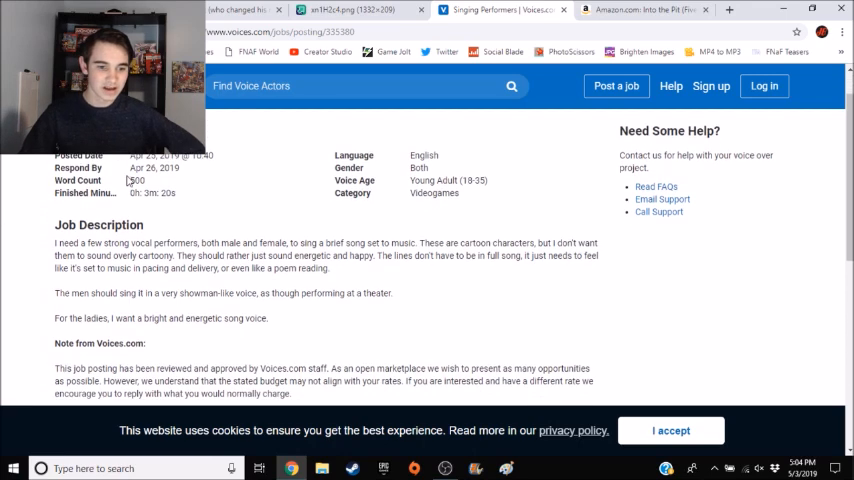
scroll(up, 3)
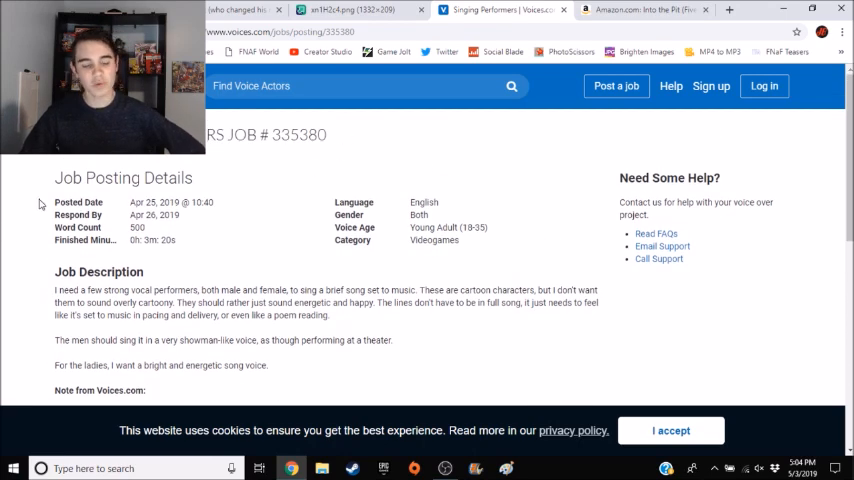
scroll(down, 3)
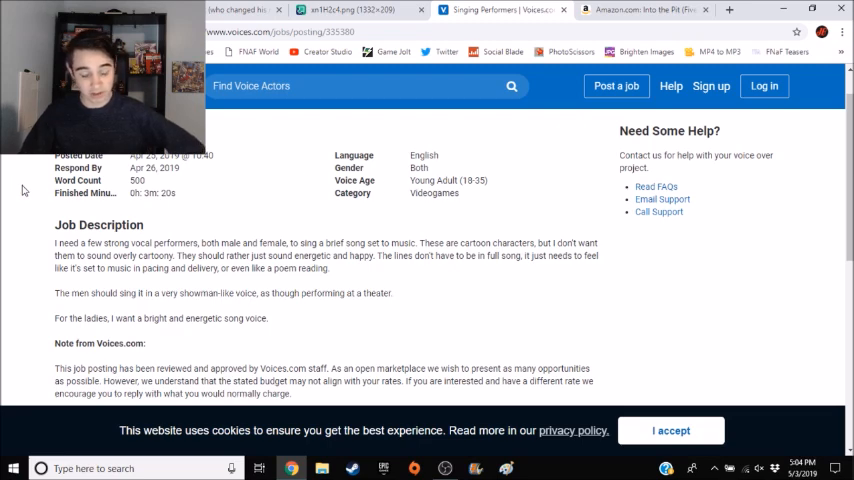
mouse_move(3, 191)
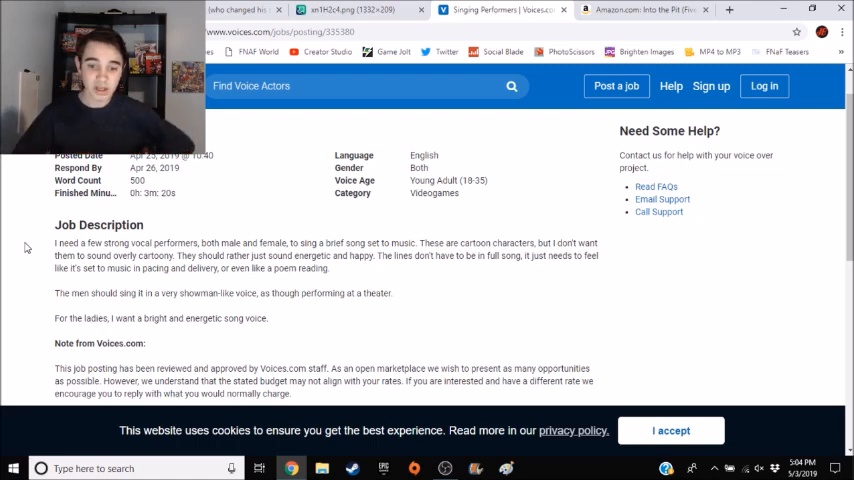
mouse_move(139, 282)
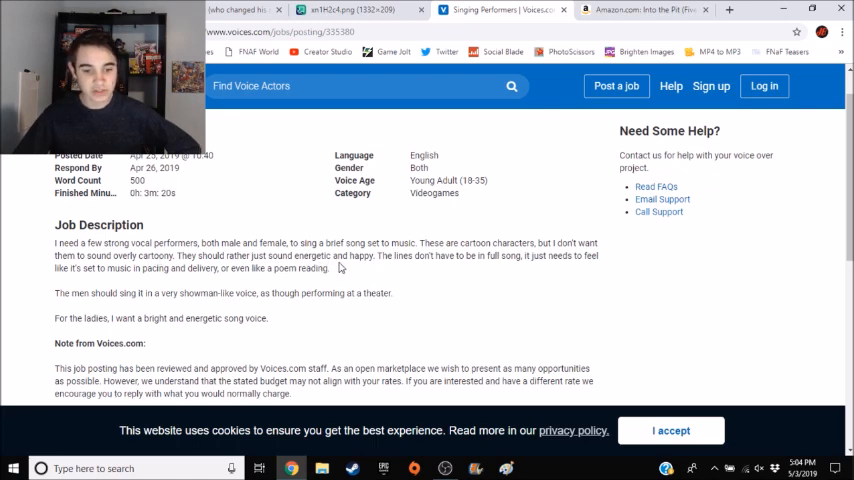
mouse_move(490, 273)
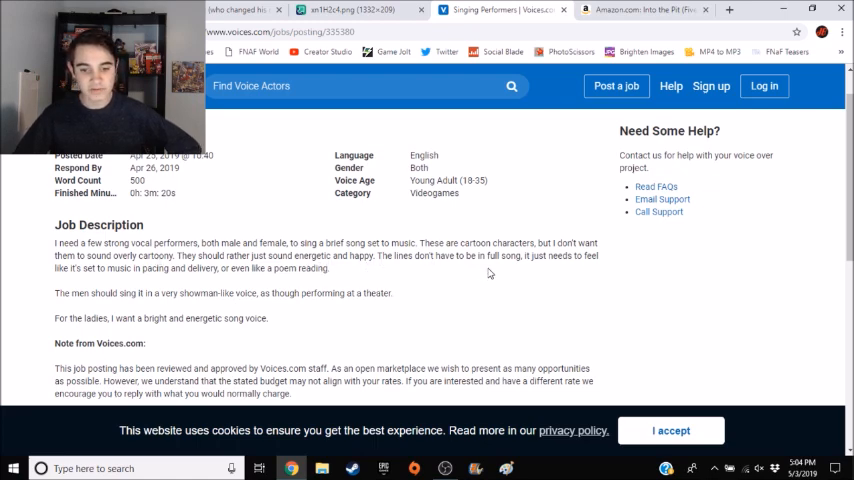
mouse_move(104, 290)
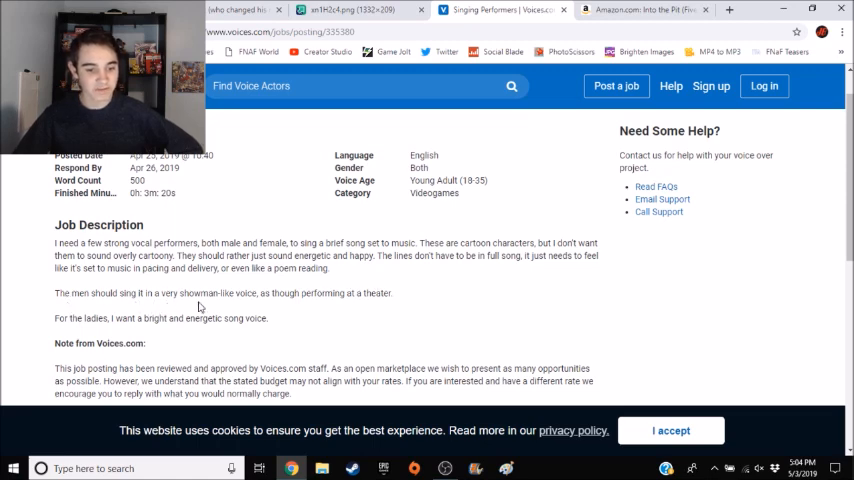
mouse_move(303, 311)
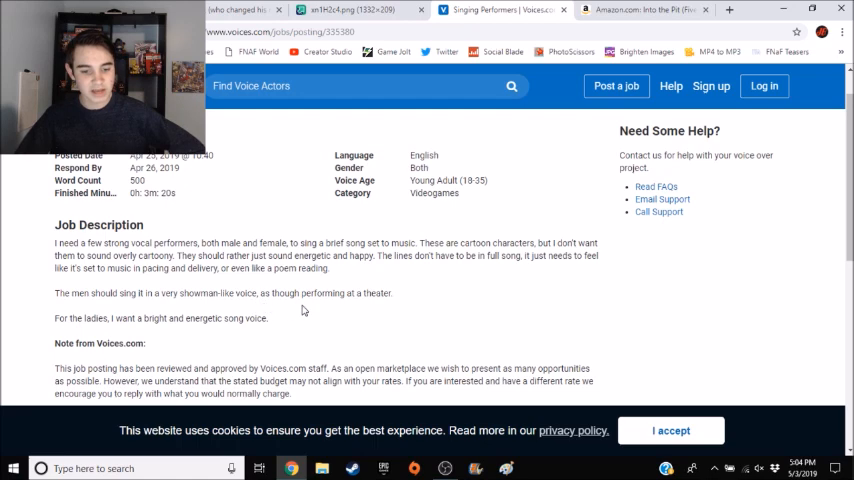
mouse_move(28, 256)
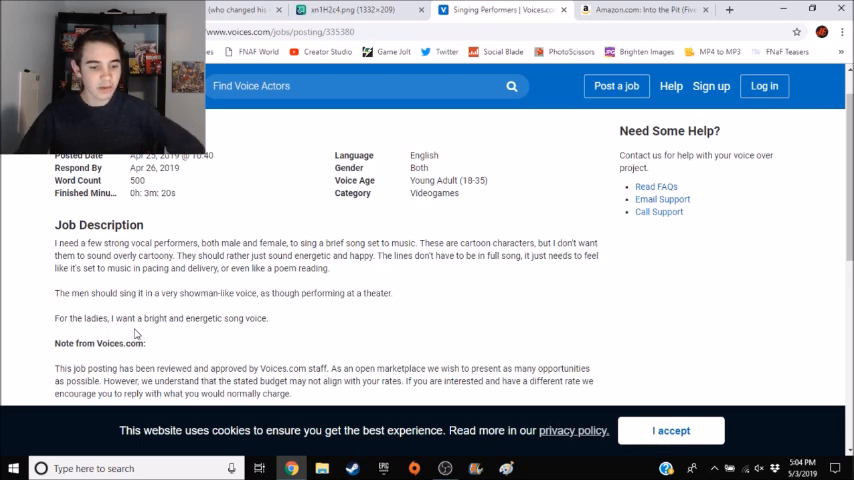
mouse_move(194, 327)
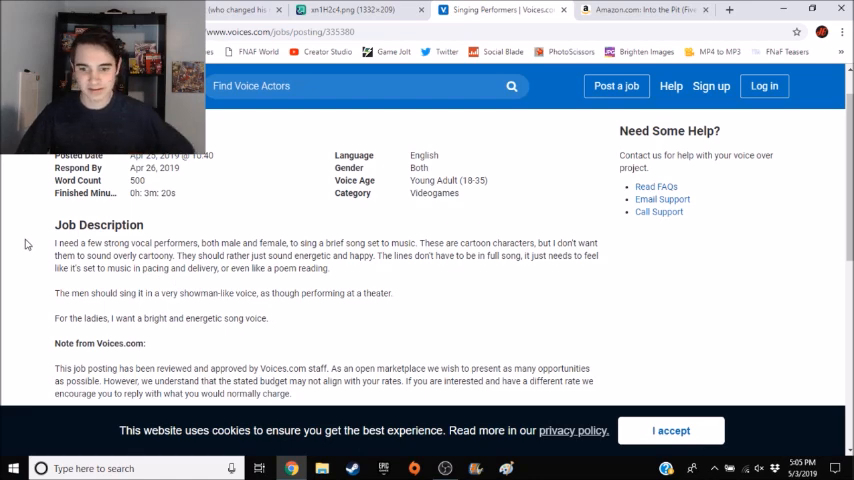
scroll(up, 3)
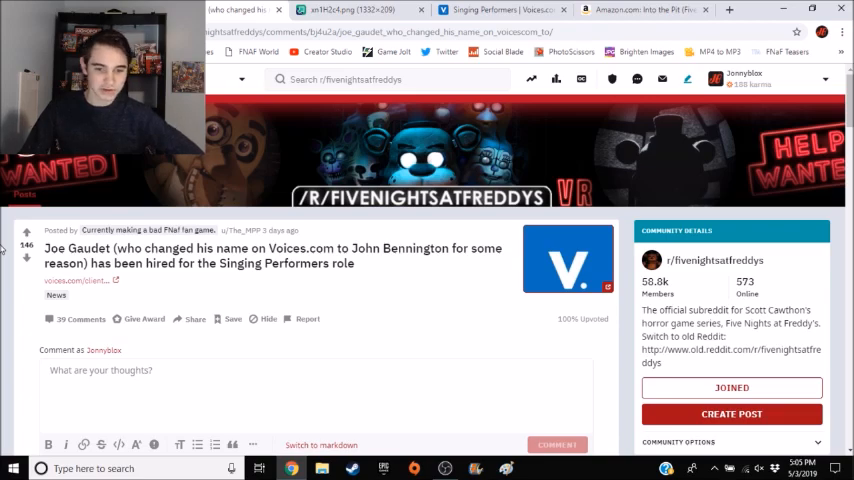
Scroll through the privacy-request comments, then close the xn1H2c4.png image tab
scroll(down, 3)
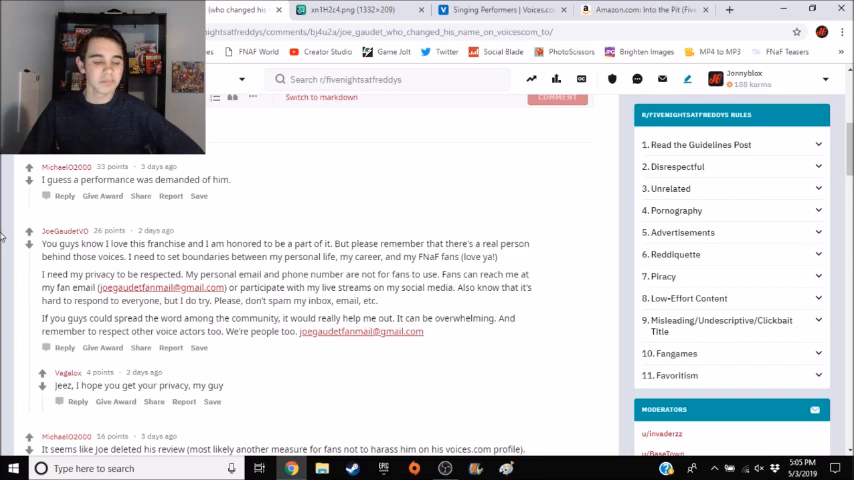
scroll(up, 3)
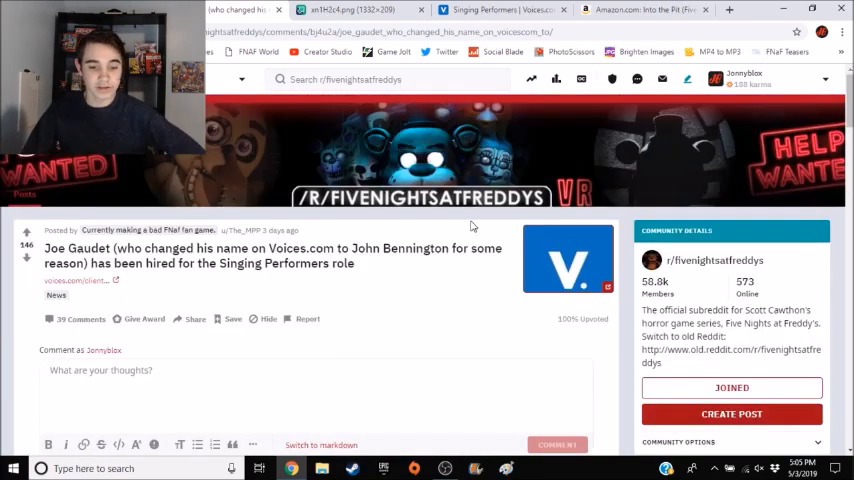
scroll(down, 3)
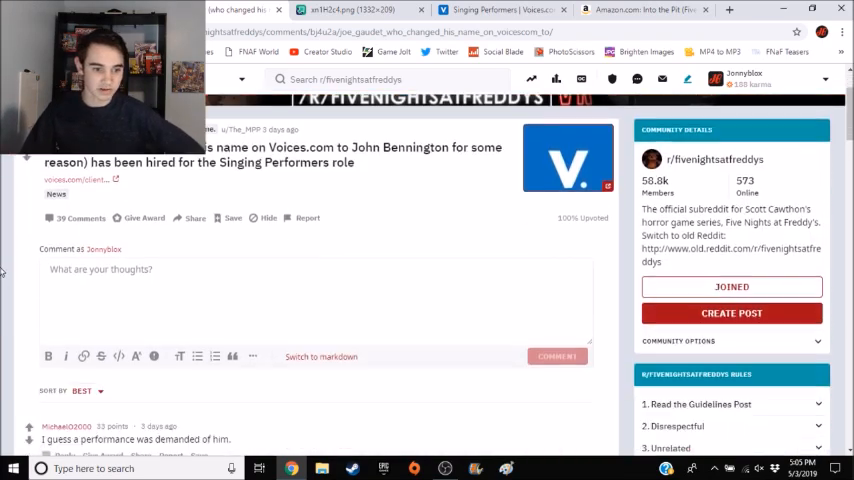
scroll(down, 3)
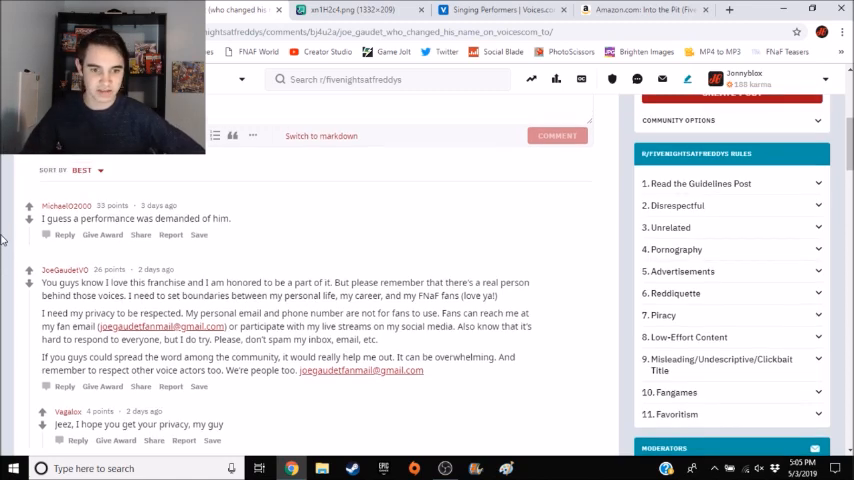
scroll(down, 3)
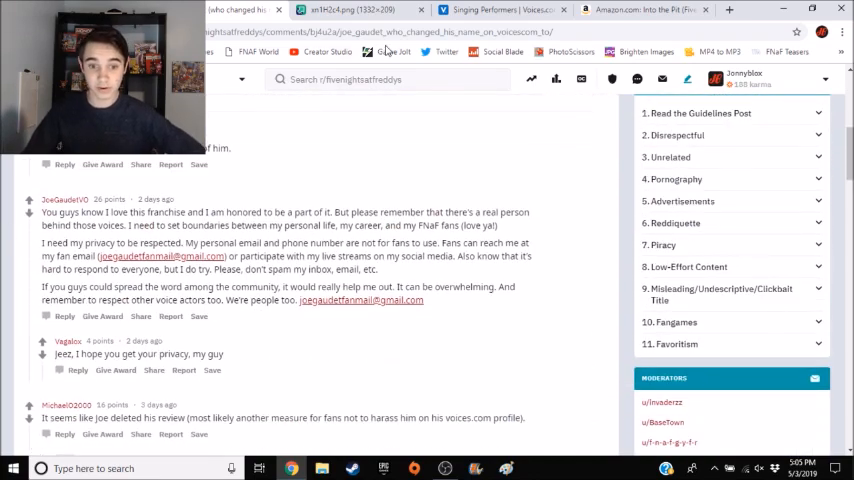
click(421, 10)
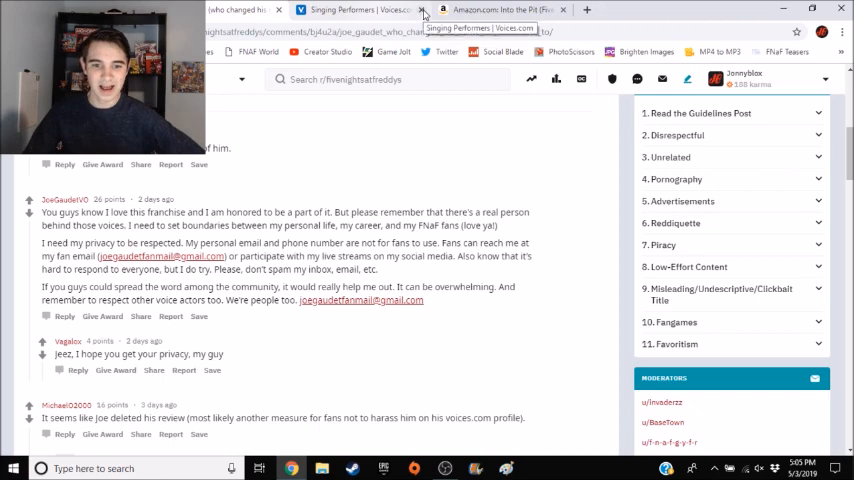
Close the Voices.com Singing Performers job posting tab
click(422, 10)
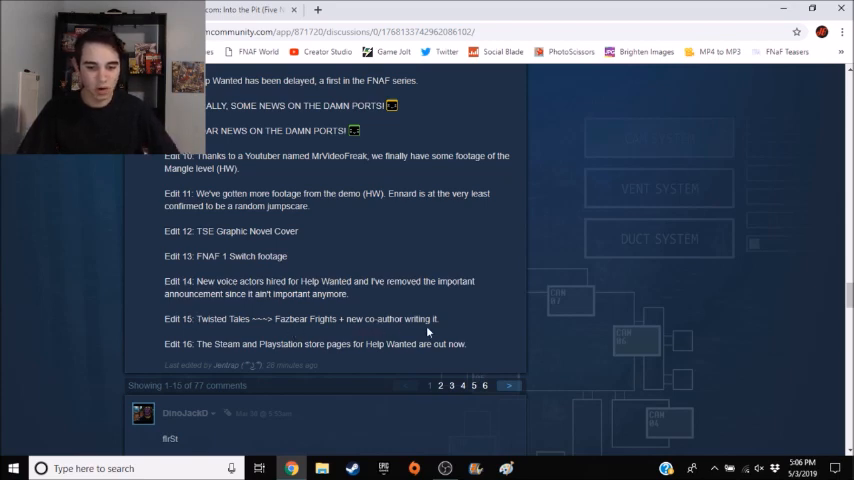
mouse_move(628, 219)
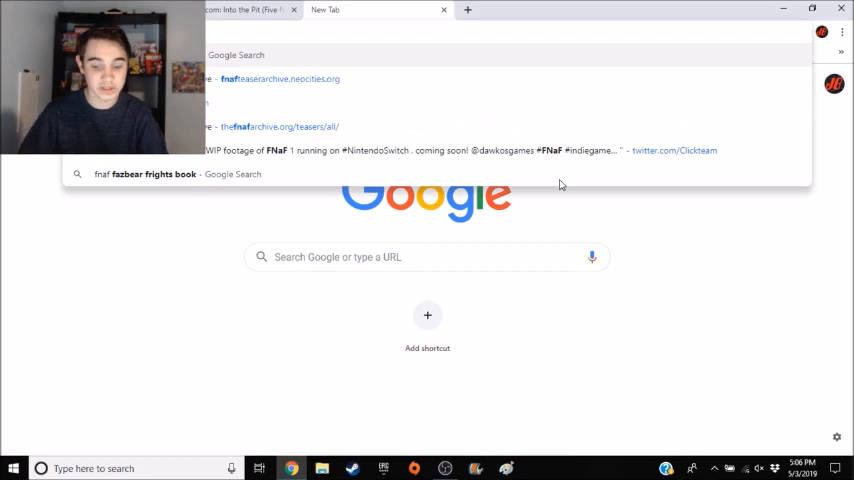
Search for 'fnaf fazbear frights book' and browse the Amazon Into the Pit page
key(Return)
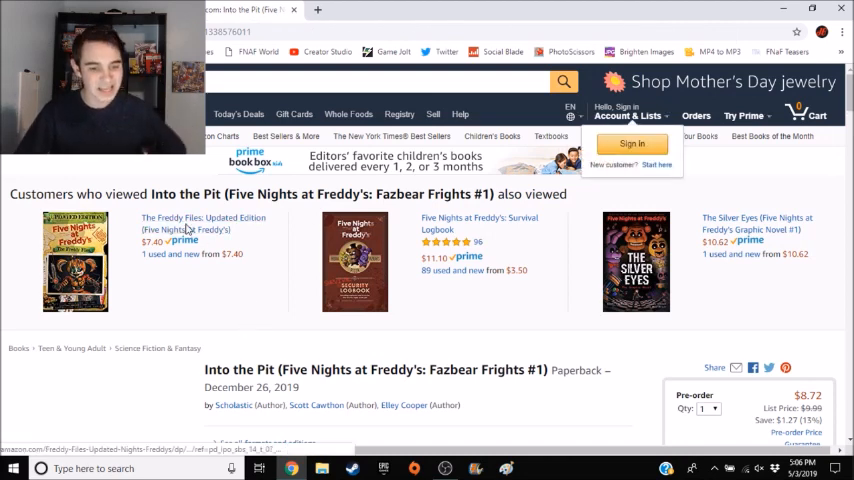
mouse_move(222, 298)
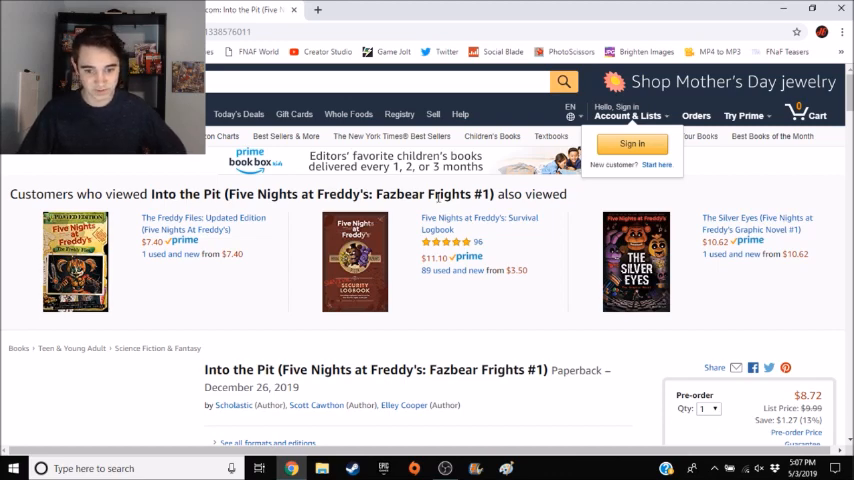
scroll(down, 3)
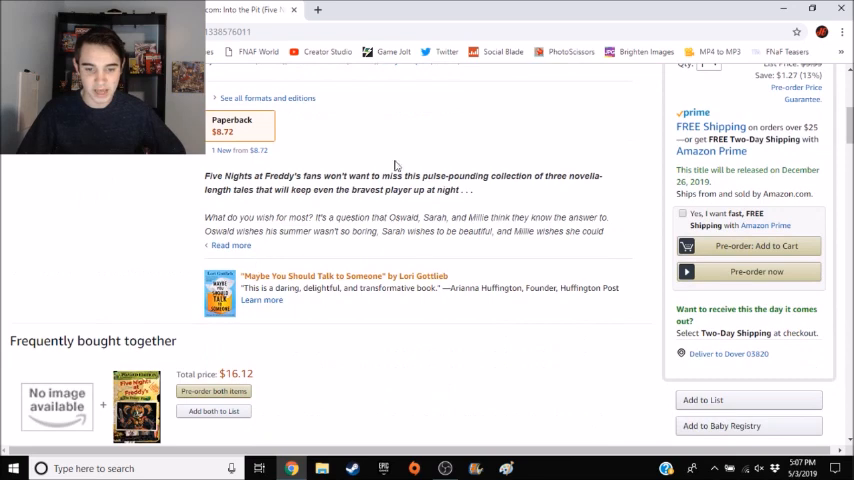
scroll(up, 3)
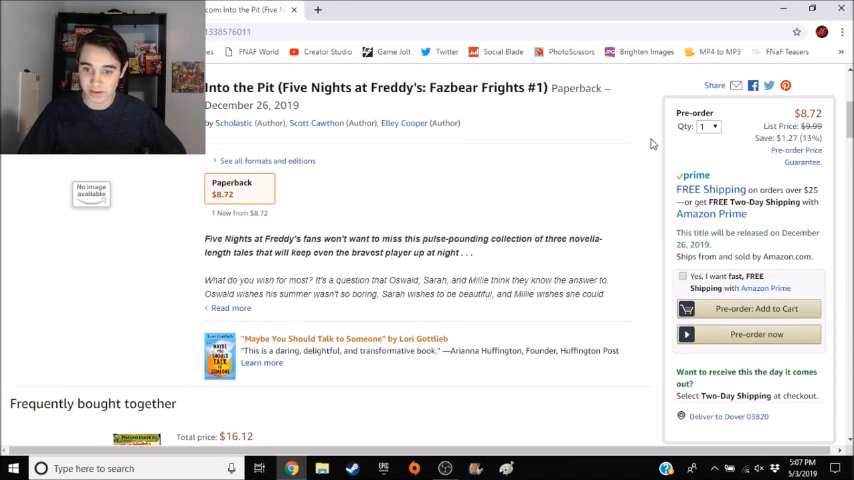
mouse_move(402, 123)
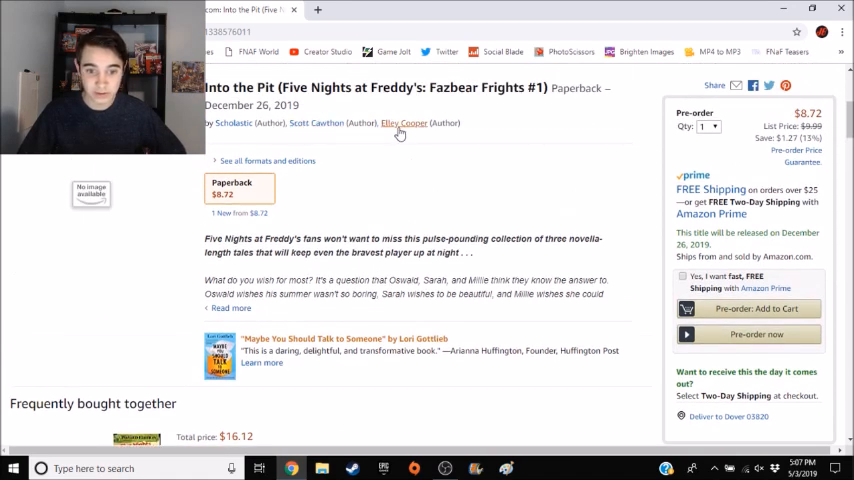
mouse_move(404, 123)
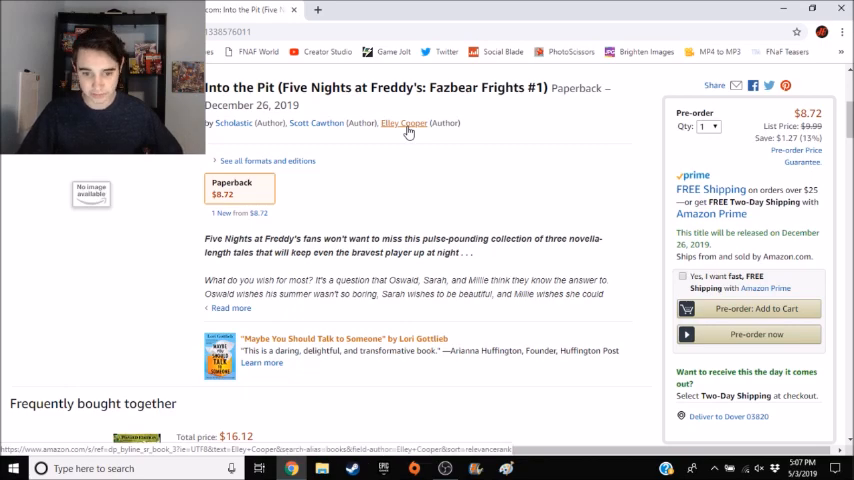
List author Elley Cooper's books, showing Into the Pit (Fazbear Frights #1) only
click(404, 123)
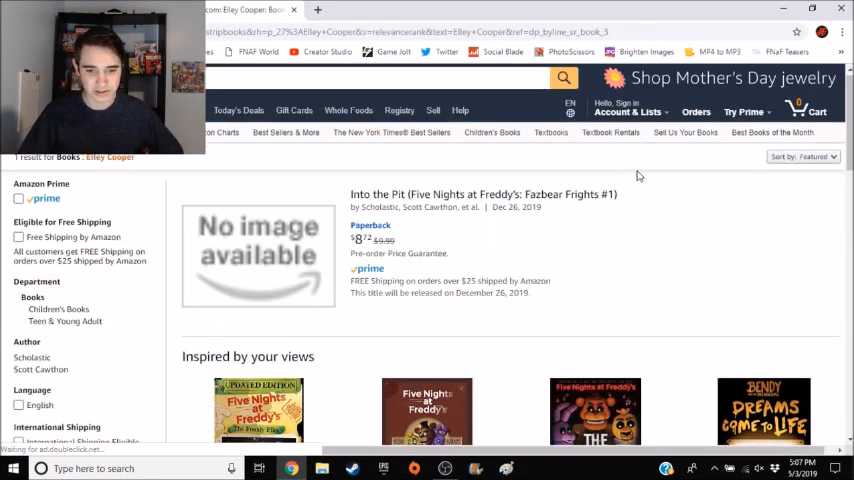
scroll(down, 3)
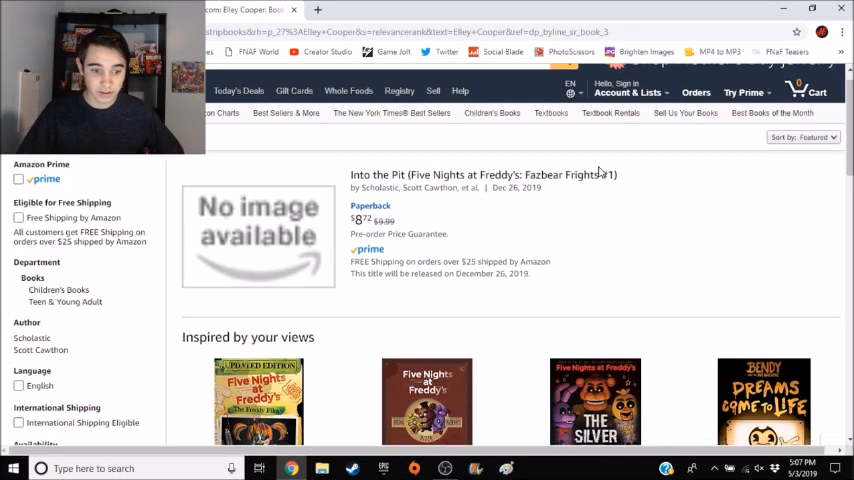
scroll(down, 3)
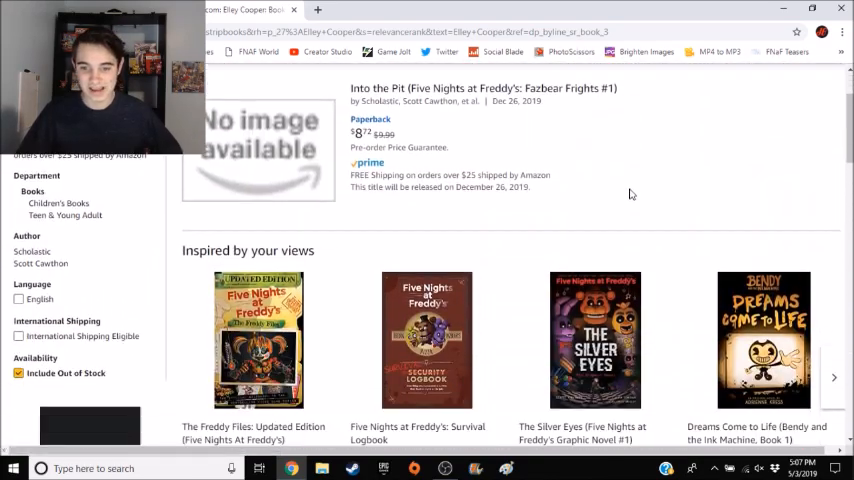
scroll(up, 3)
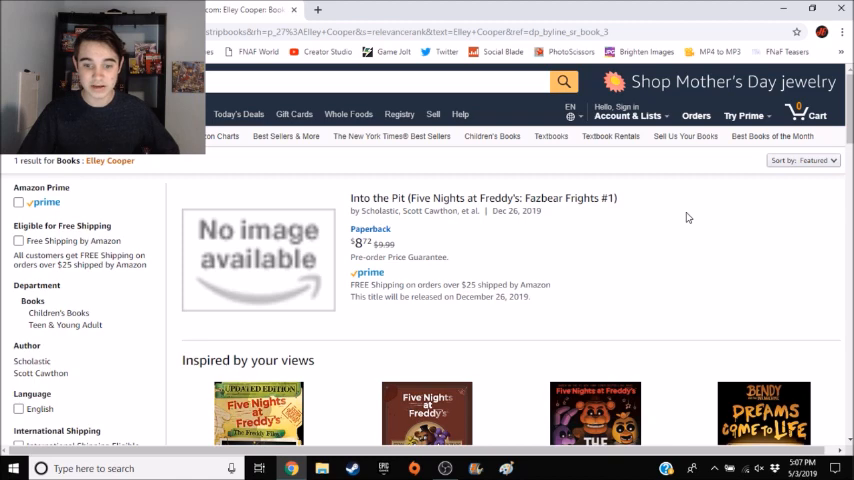